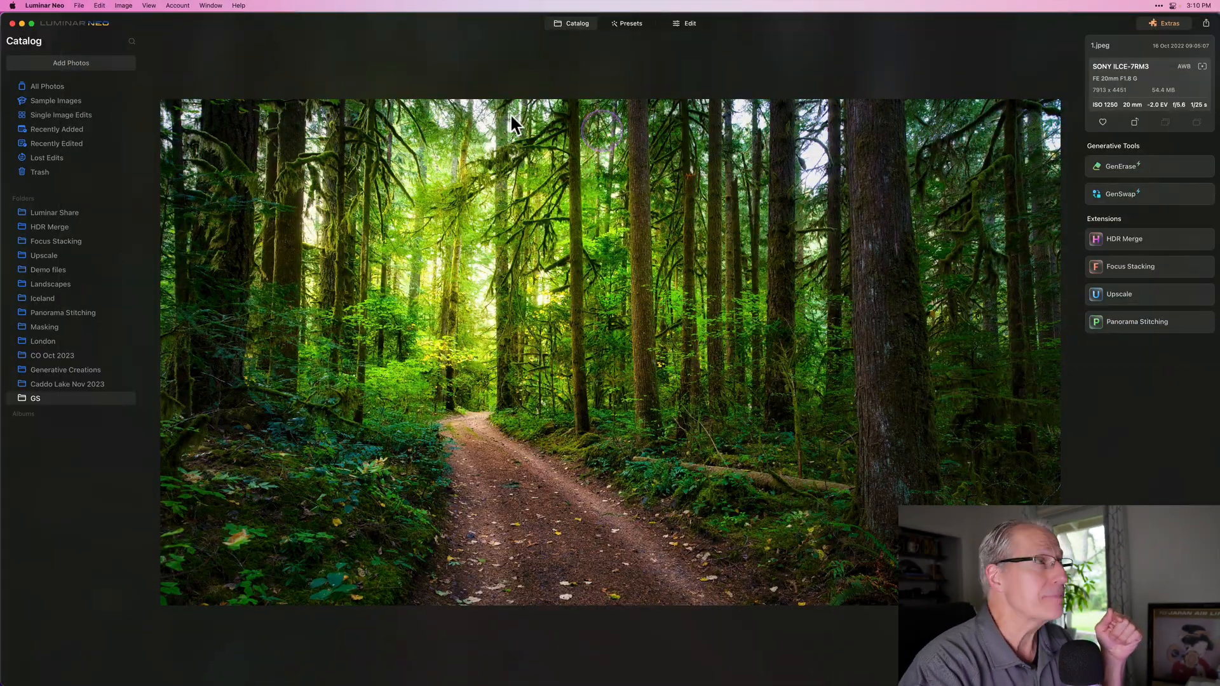
# Scroll the Black Friday offer down to its second page with the coupon code
pyautogui.click(44, 5)
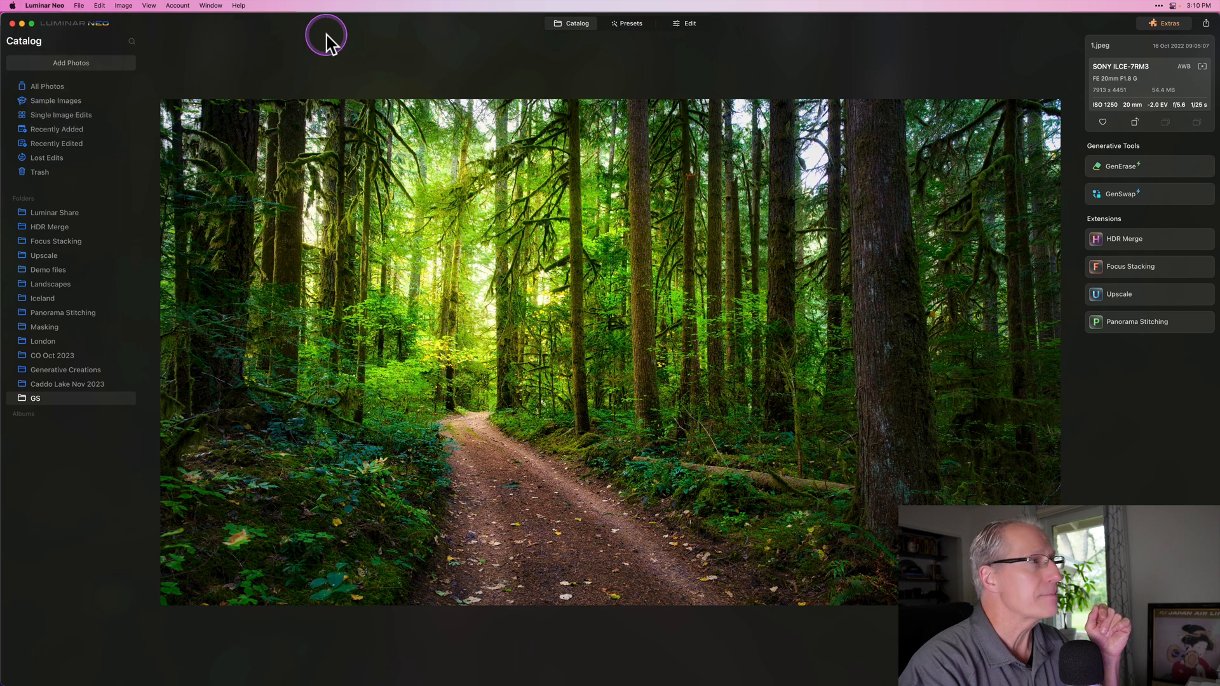
pyautogui.moveTo(527, 207)
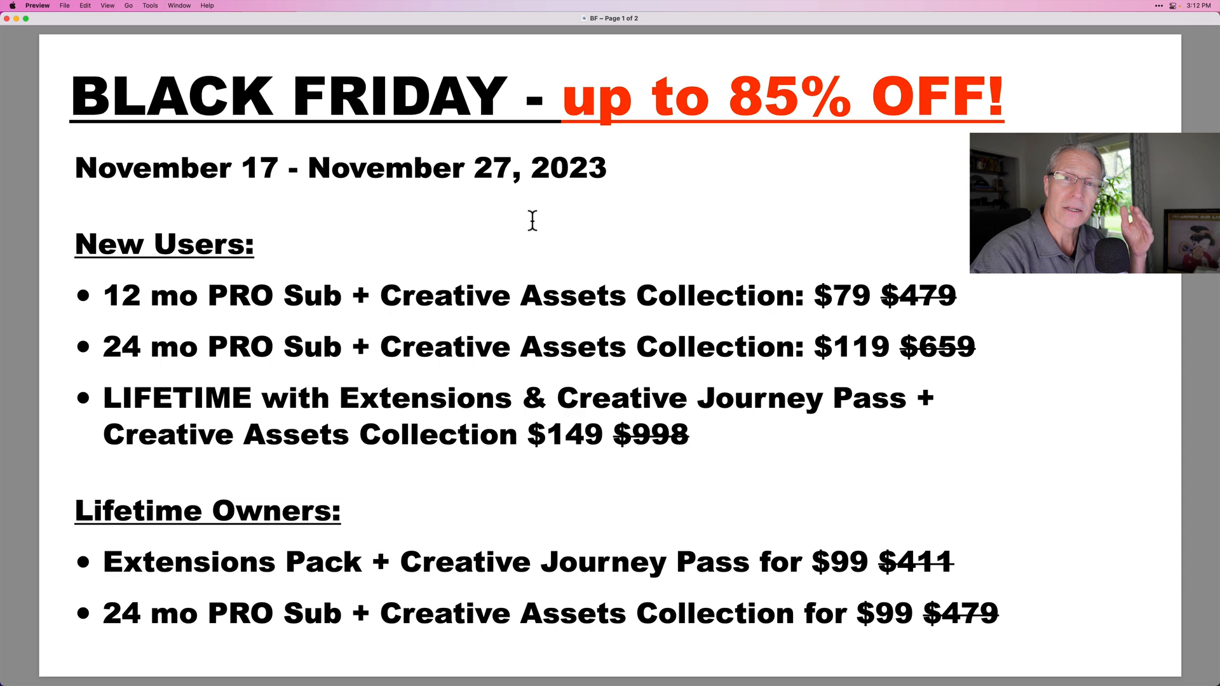
pyautogui.scroll(-3)
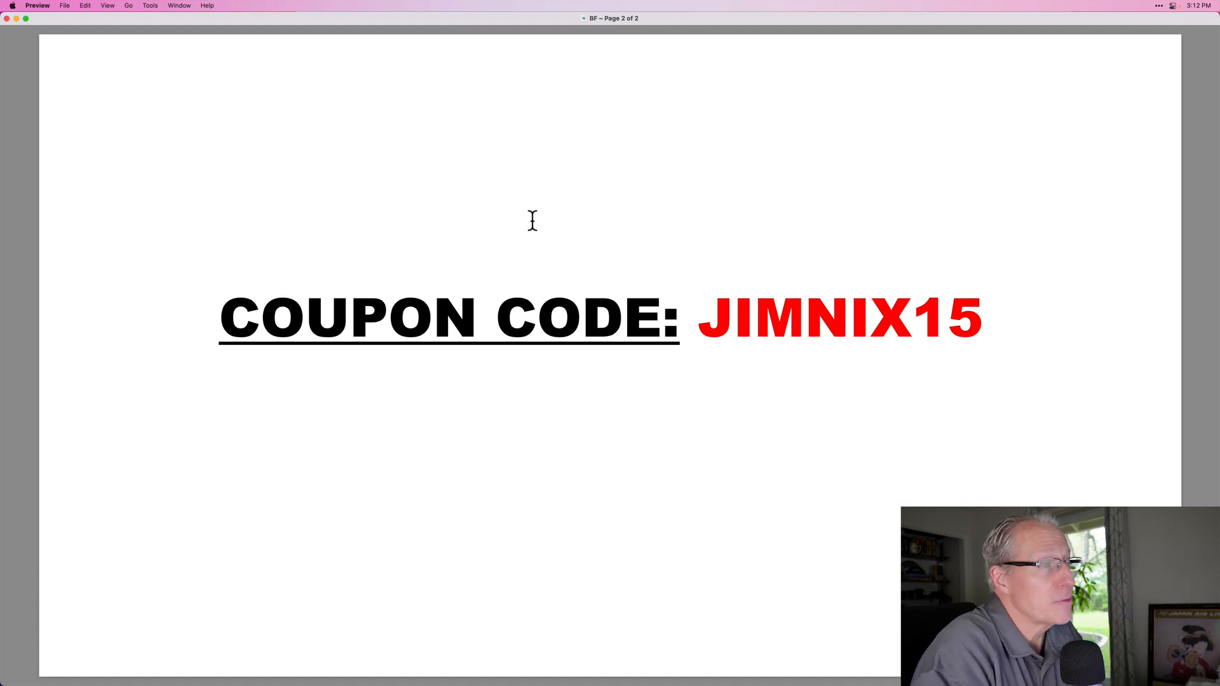
# Switch from Preview back to Luminar Neo via the app switcher
pyautogui.press('cmd+tab')
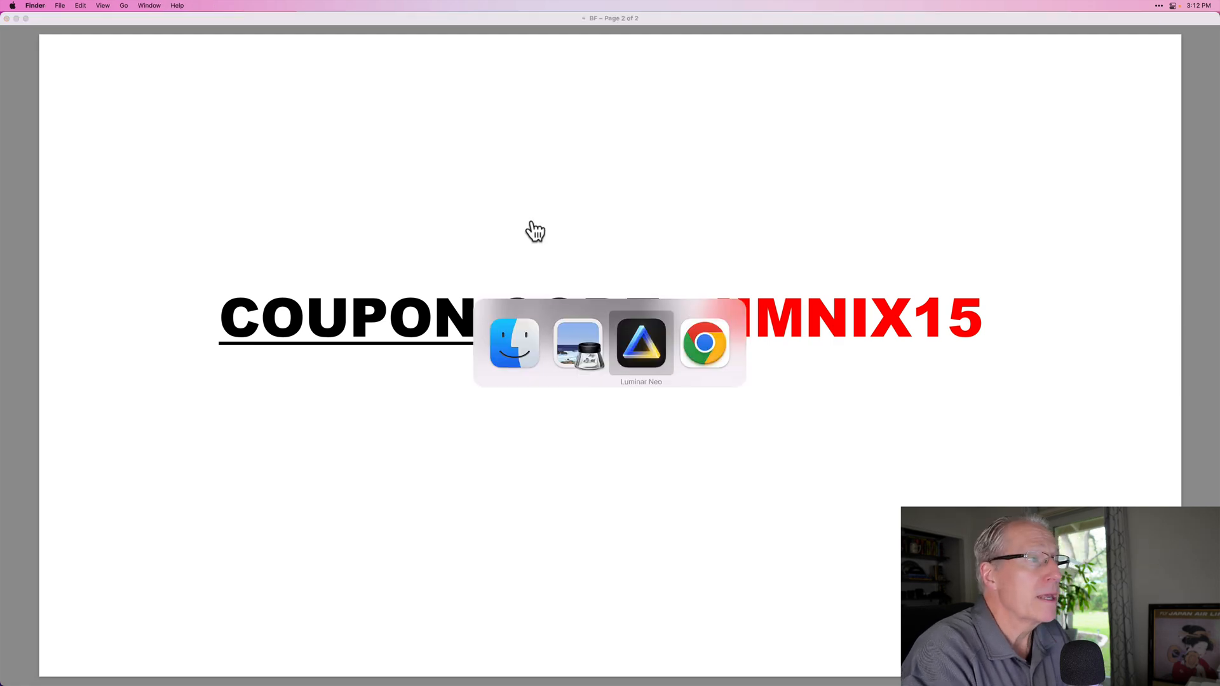
pyautogui.click(640, 342)
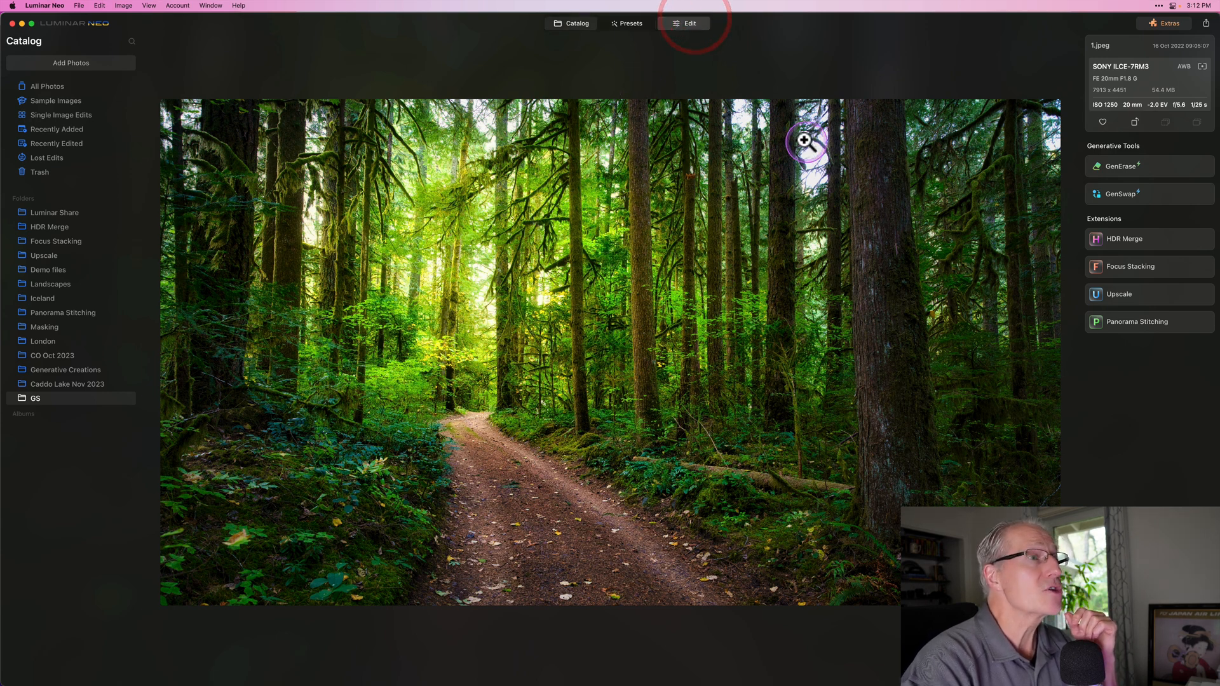
# Start editing the forest photo and show the Enhance tool's Masking options in Essentials
pyautogui.click(688, 23)
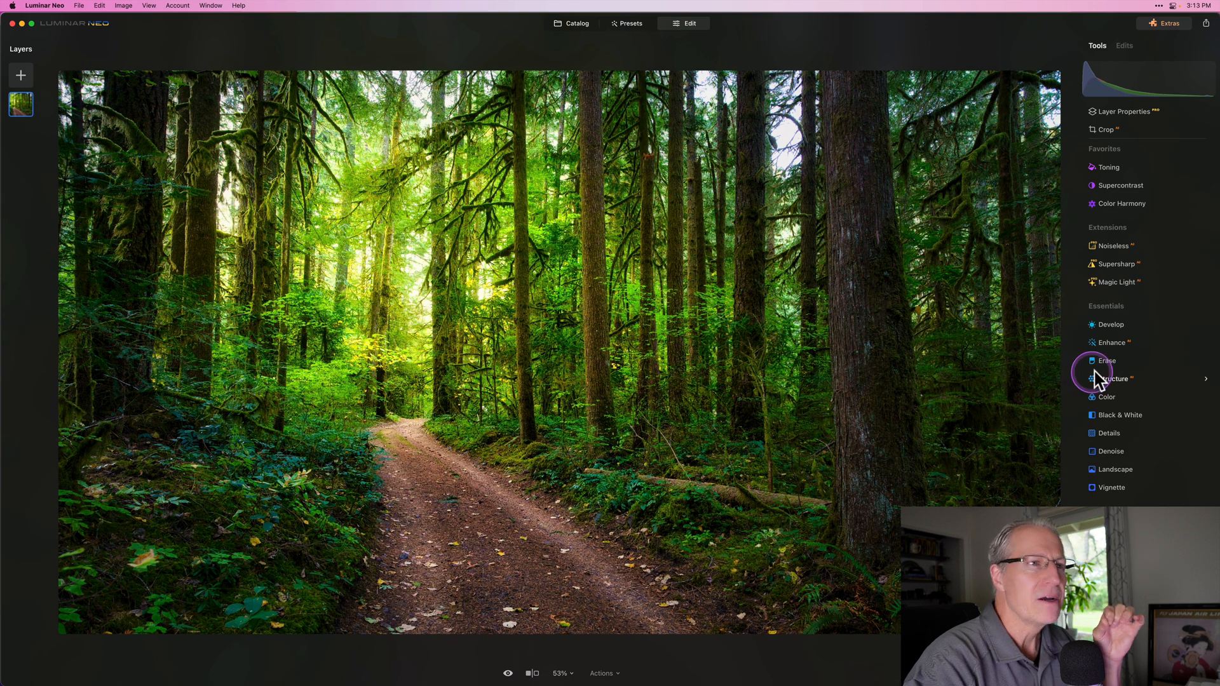
pyautogui.click(1112, 342)
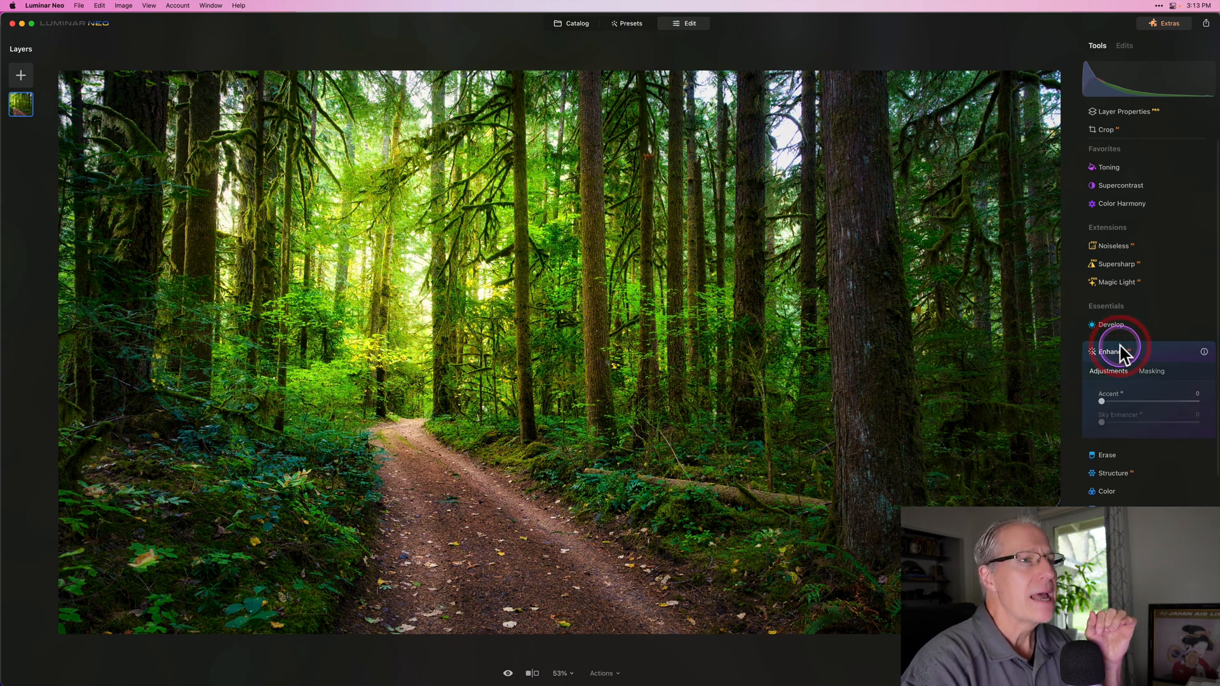
pyautogui.scroll(-3)
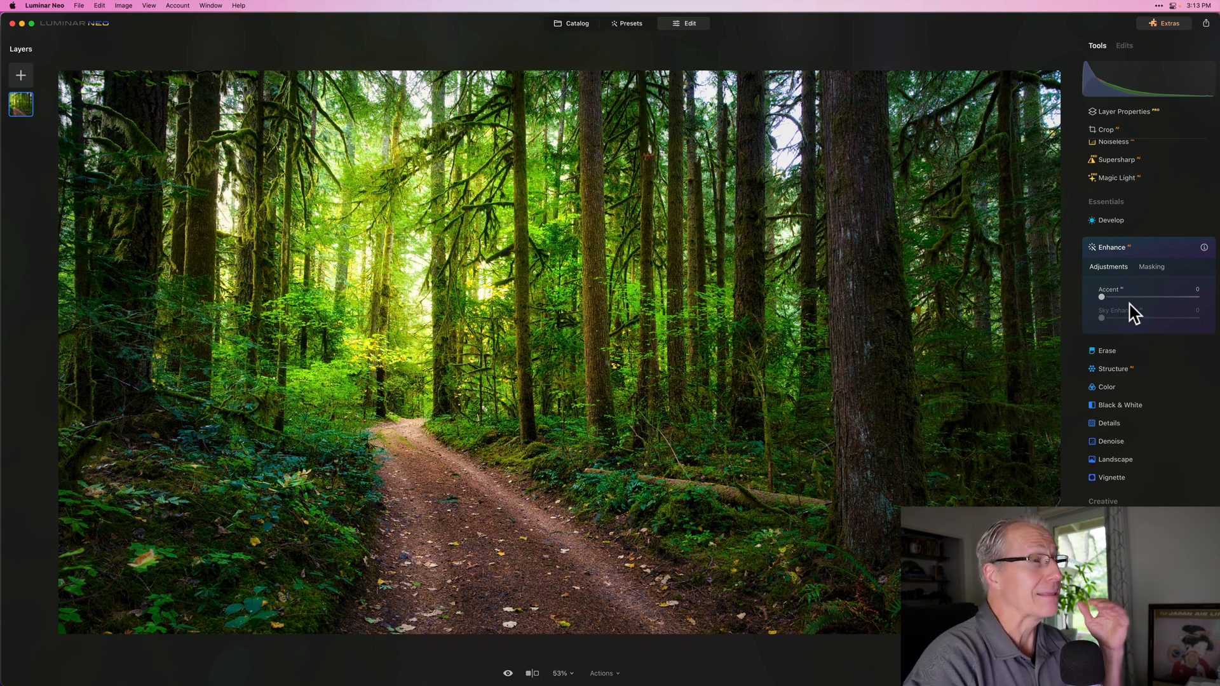
pyautogui.click(1151, 265)
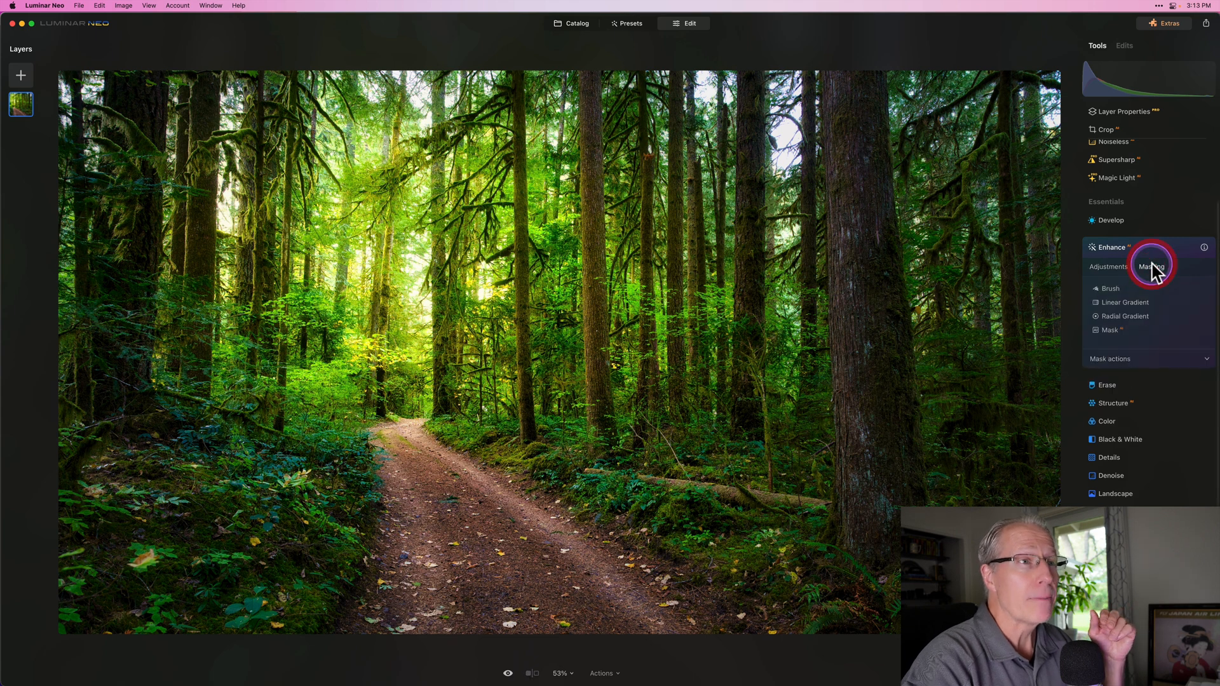
# Add a Radial Gradient mask to Enhance and widen its ellipse across the forest trail
pyautogui.click(1124, 316)
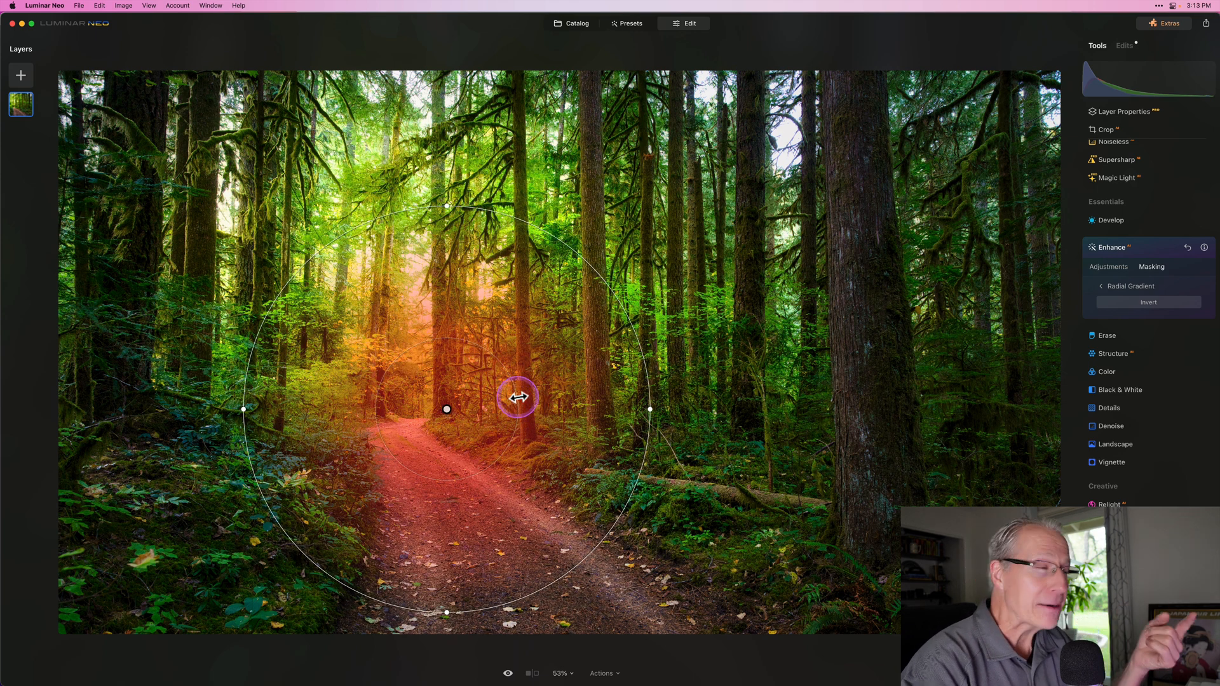
pyautogui.moveTo(517, 396); pyautogui.dragTo(649, 410)
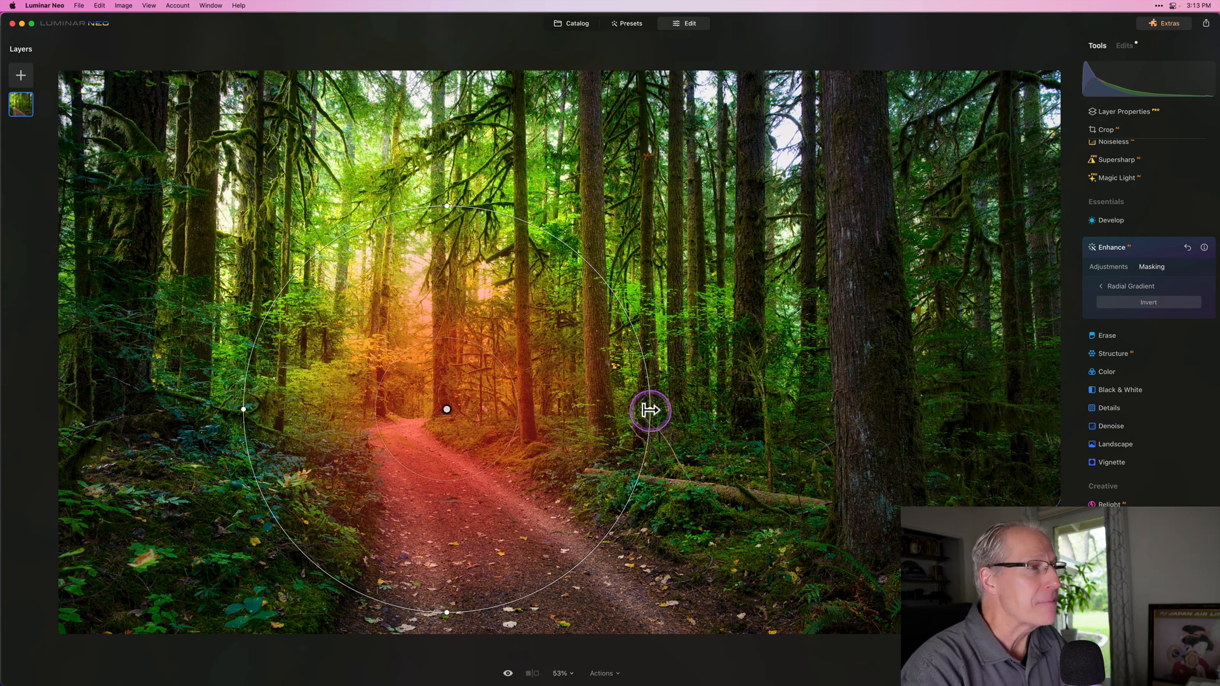
pyautogui.moveTo(649, 410); pyautogui.dragTo(806, 410)
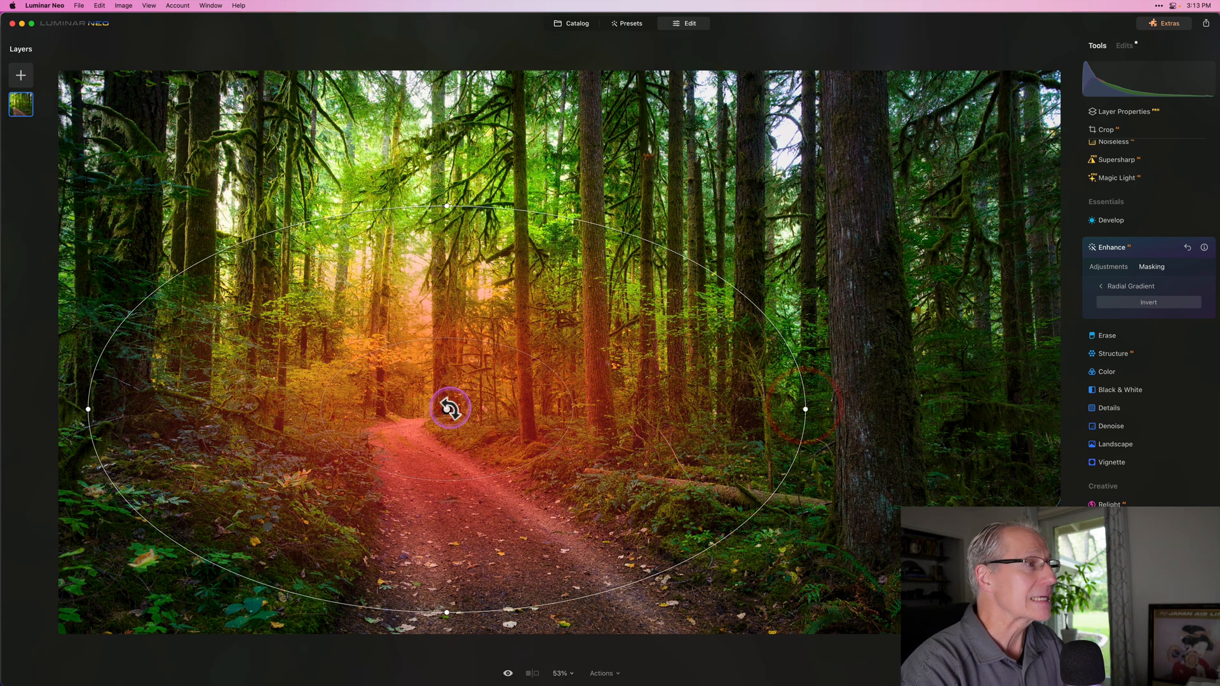